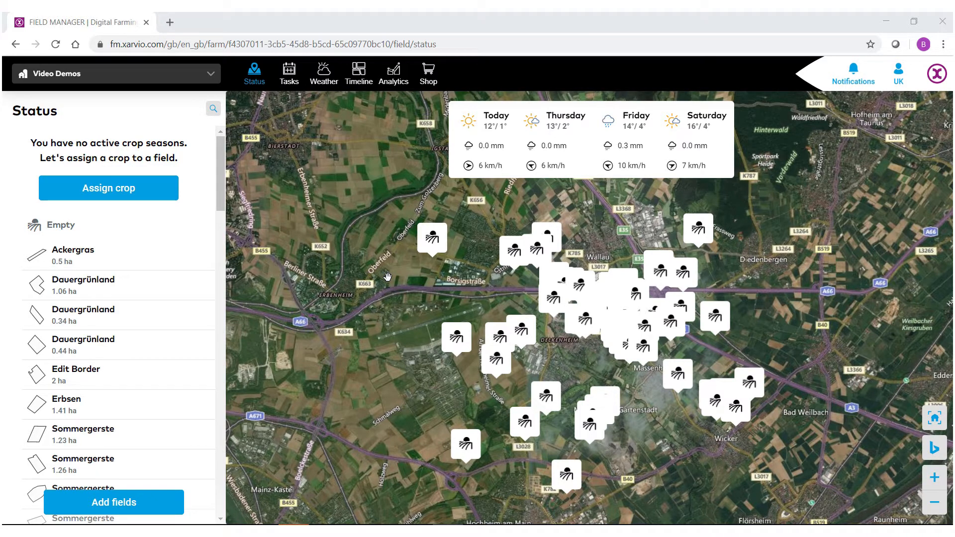
mouse_move(359, 267)
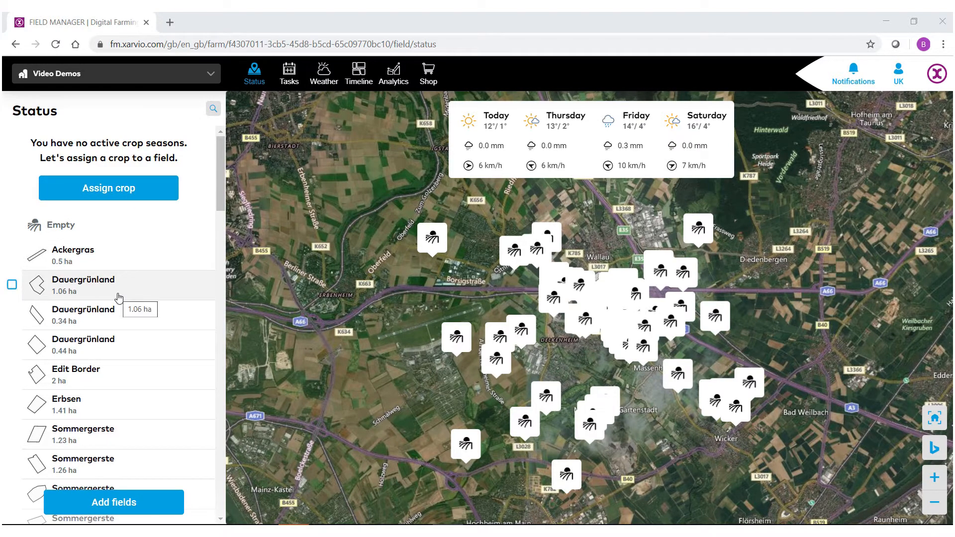
Begin a crop assignment starting from the Ackergras field
click(84, 285)
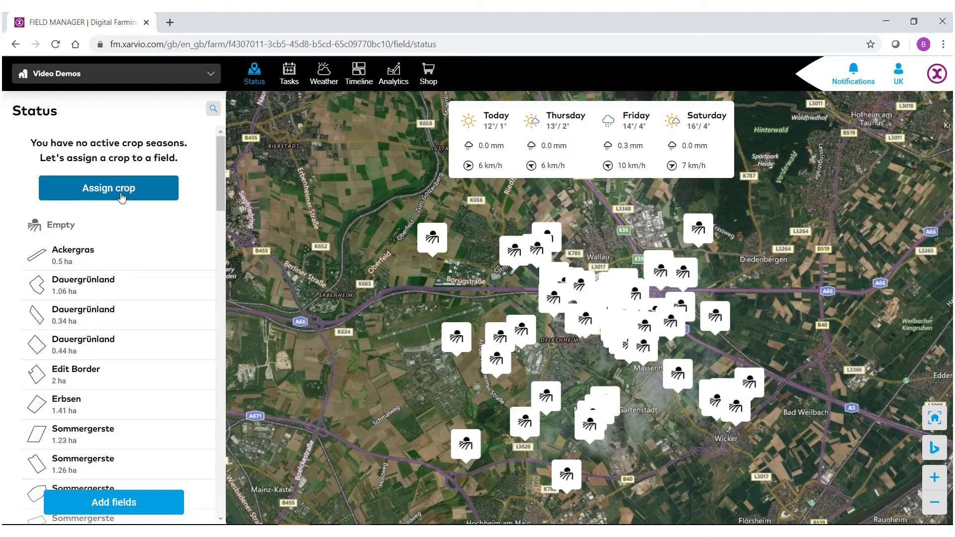
click(109, 189)
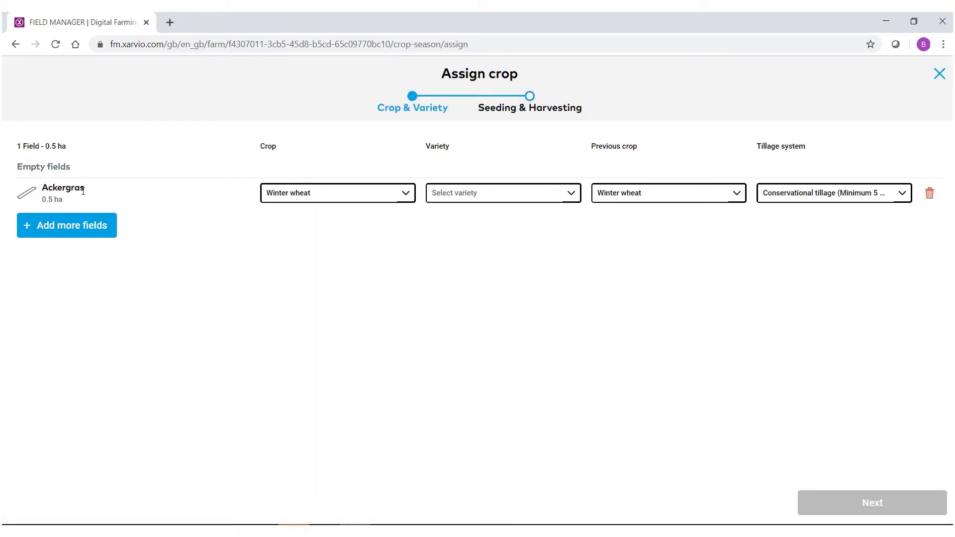
mouse_move(64, 188)
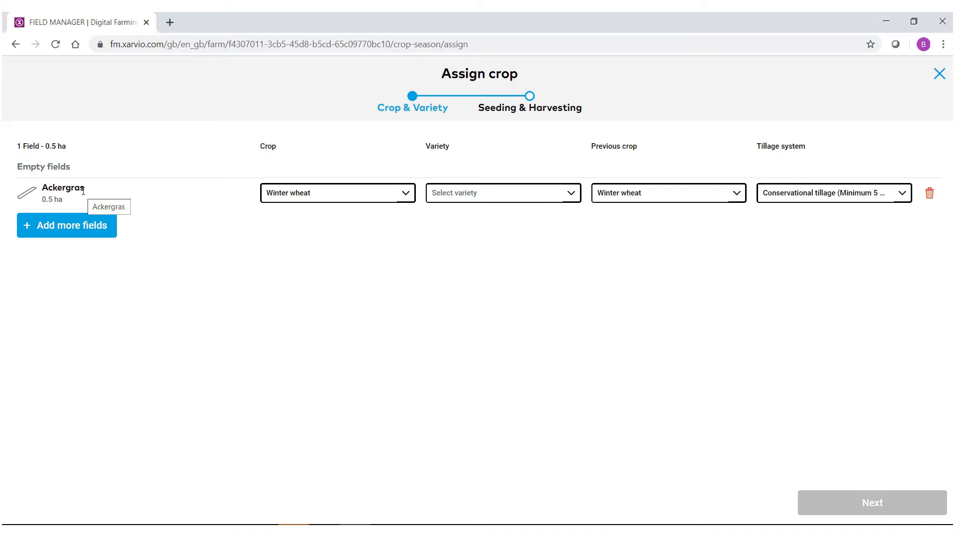
mouse_move(62, 237)
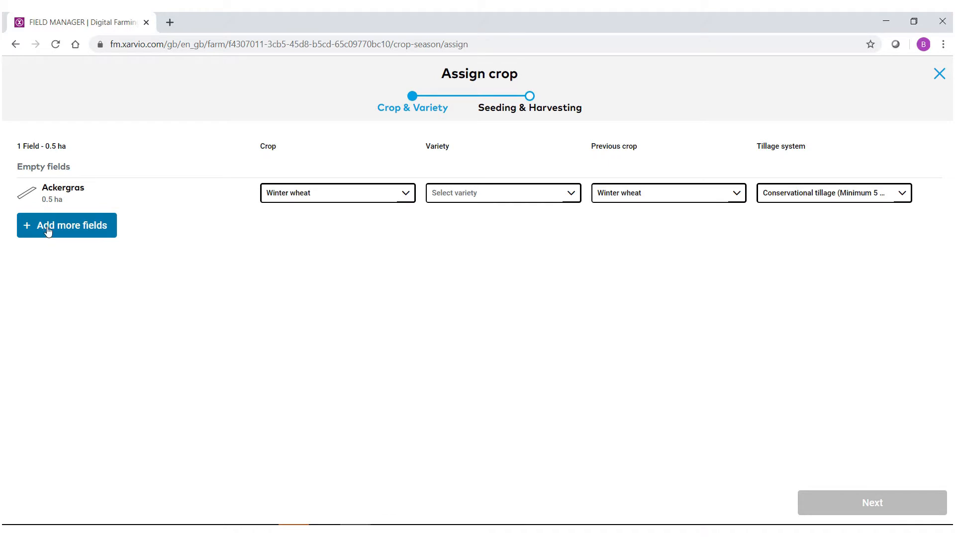
Add Dauergrünland and both Sommergerste fields (1.23 ha, 2.3 ha) to the assignment and confirm
click(66, 225)
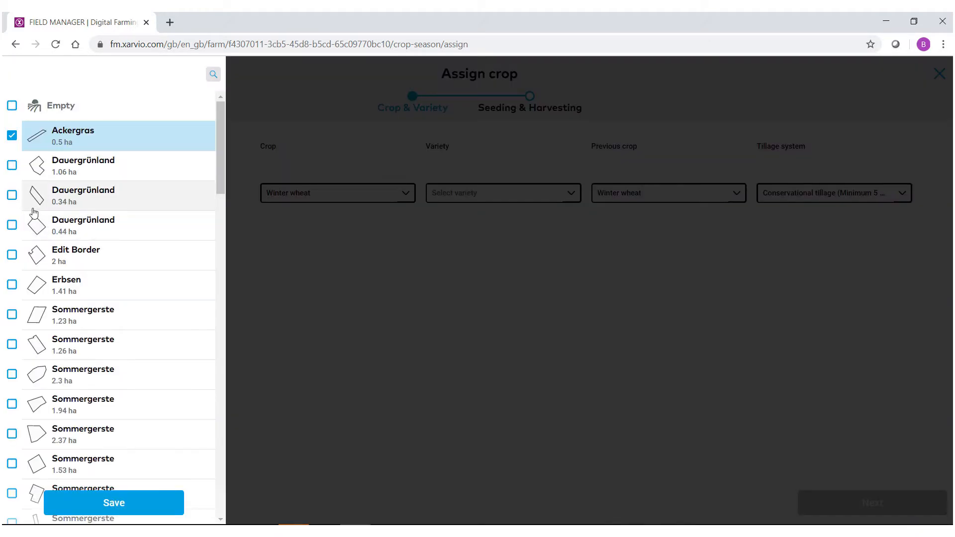
click(12, 166)
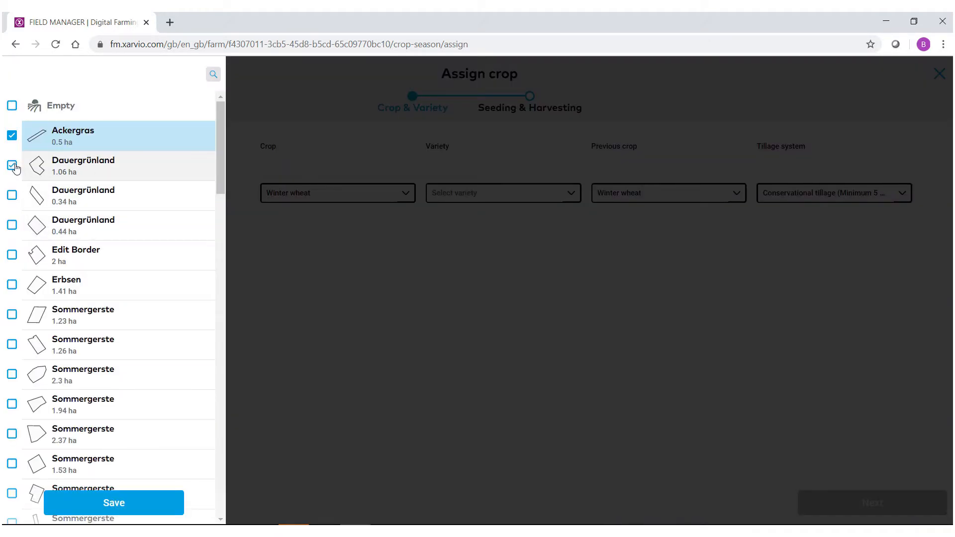
click(12, 315)
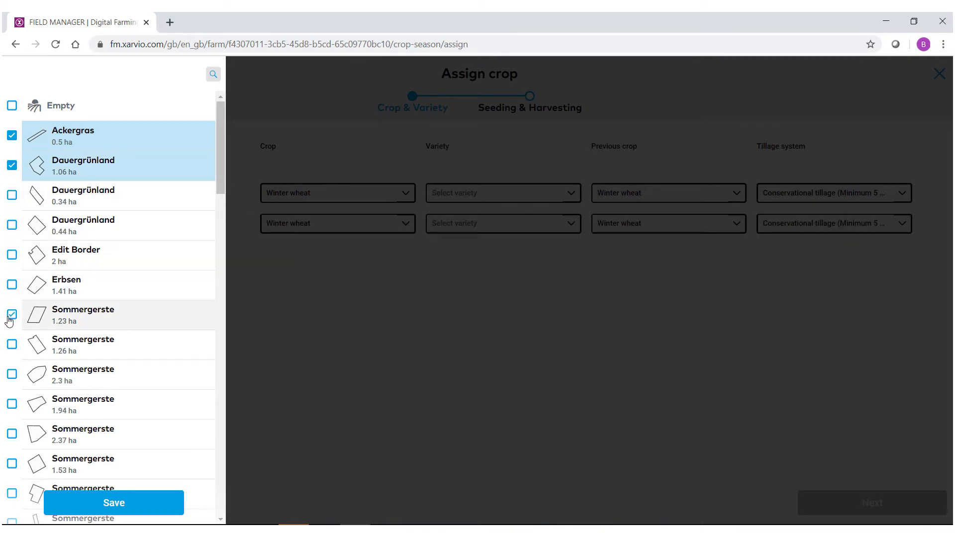
click(11, 374)
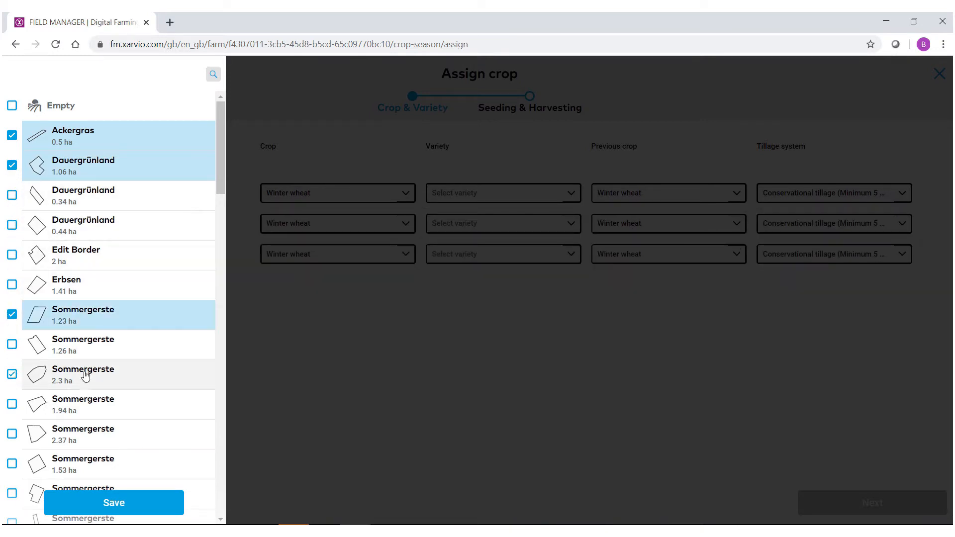
click(113, 503)
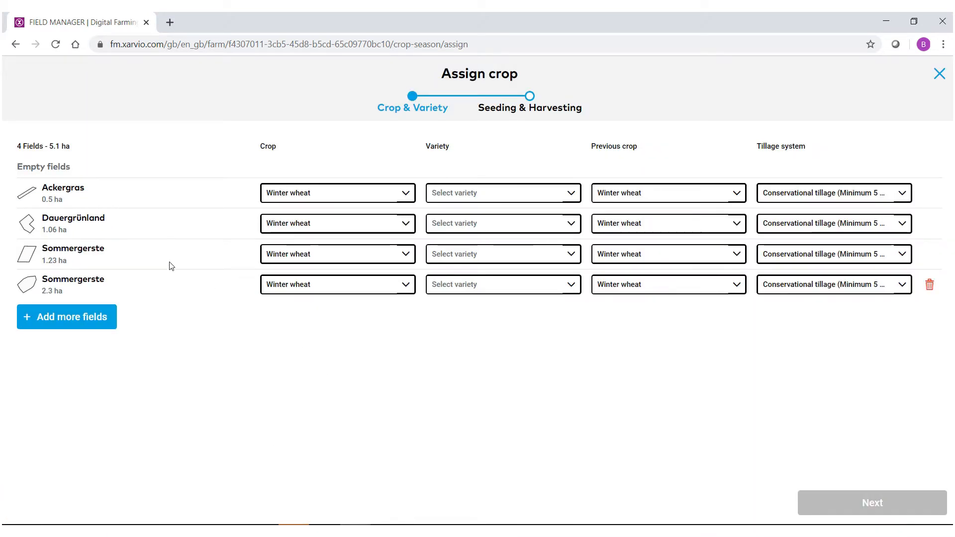
mouse_move(457, 310)
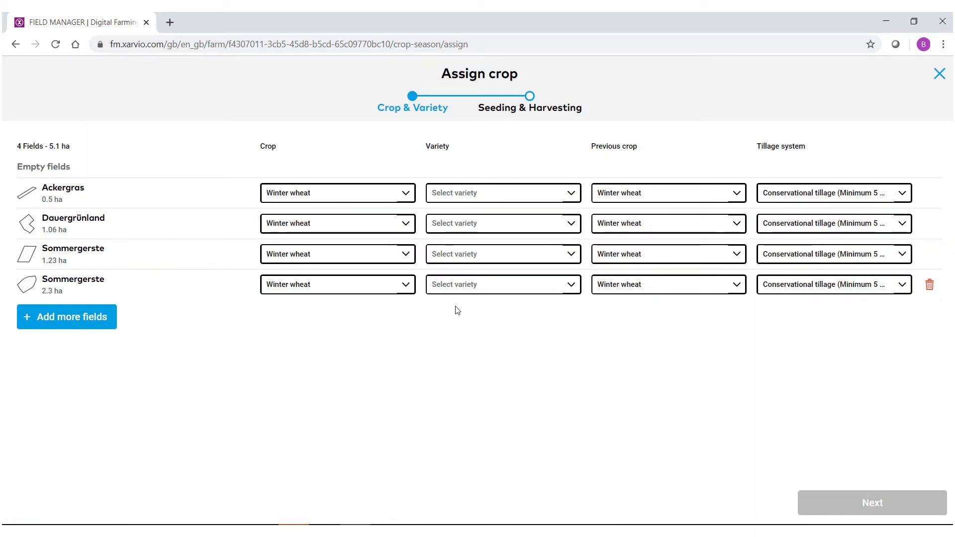
mouse_move(929, 285)
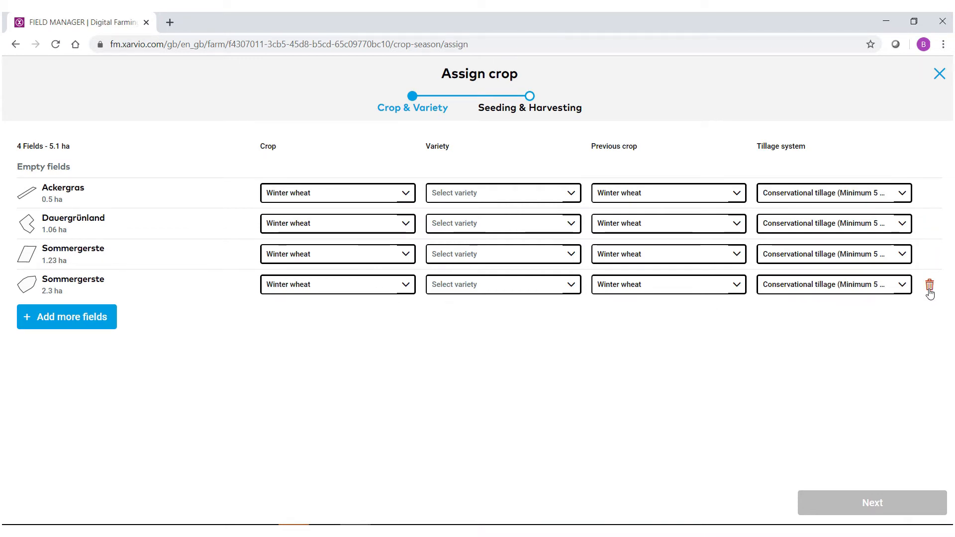
Remove the 2.3 ha Sommergerste field, leaving three fields totalling 2.8 ha
click(929, 284)
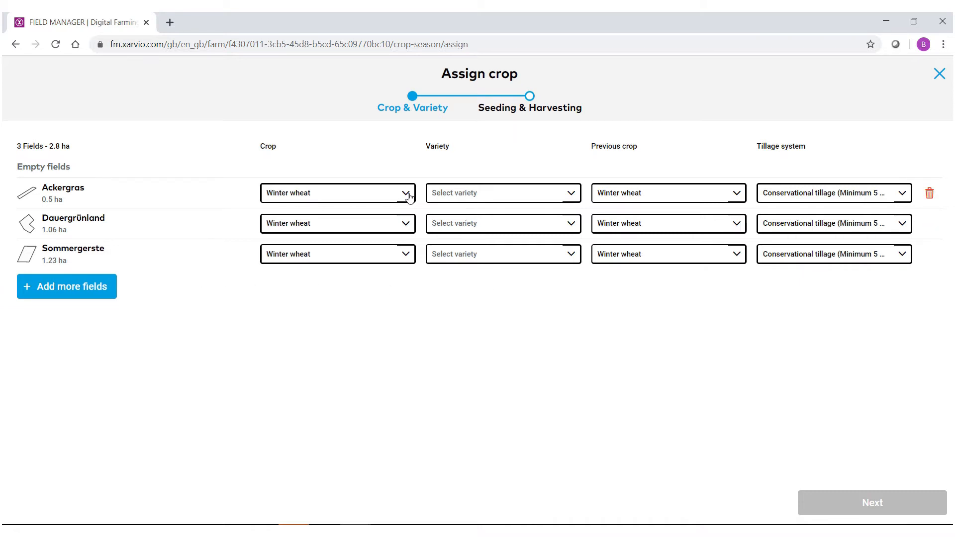
Choose Oilseed rape in the first row's crop list so all three fields switch from winter wheat
click(338, 193)
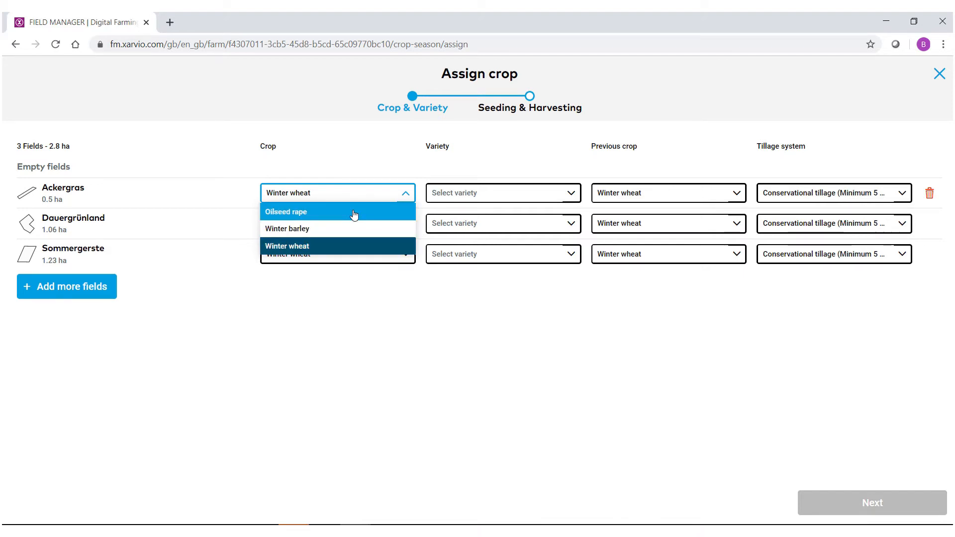
click(285, 211)
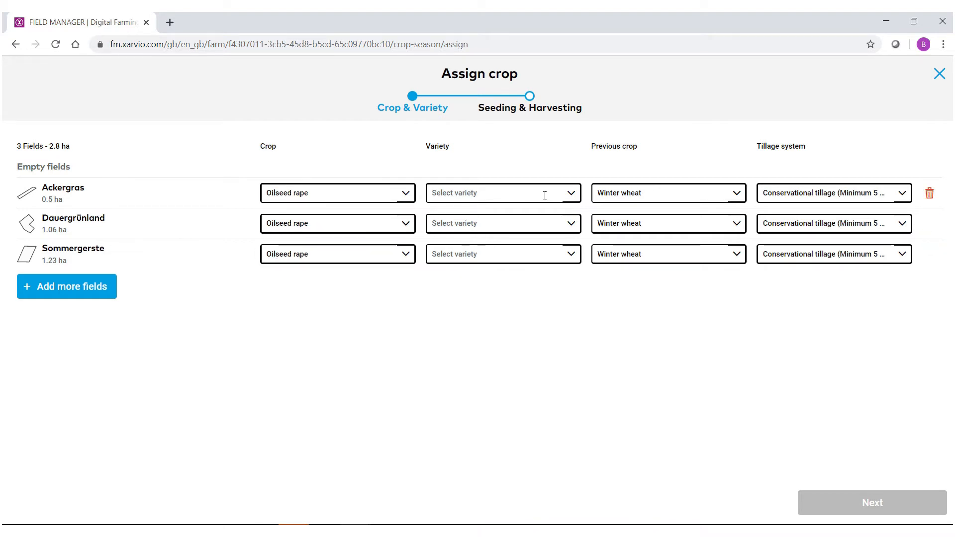
mouse_move(570, 199)
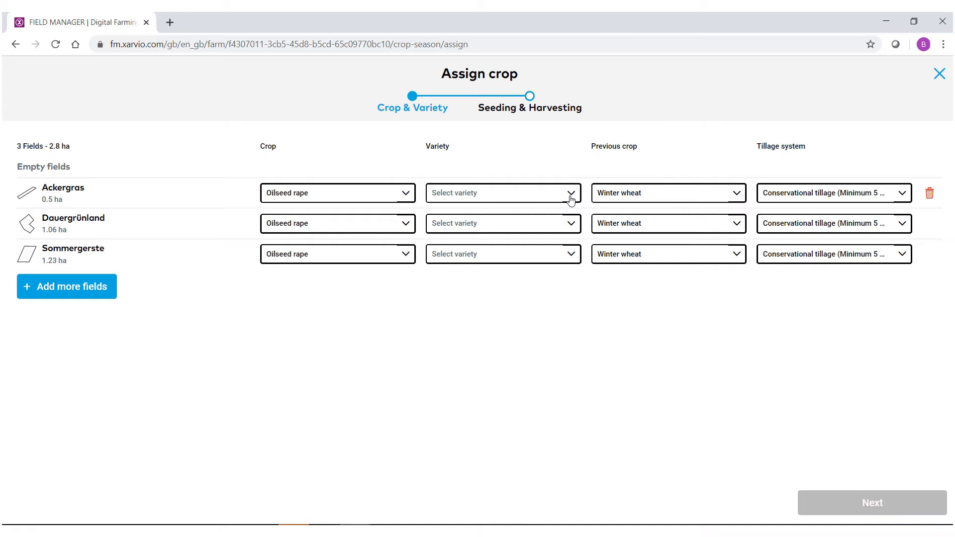
Assign the Dodger variety to Ackergras by searching 'dod'
click(504, 193)
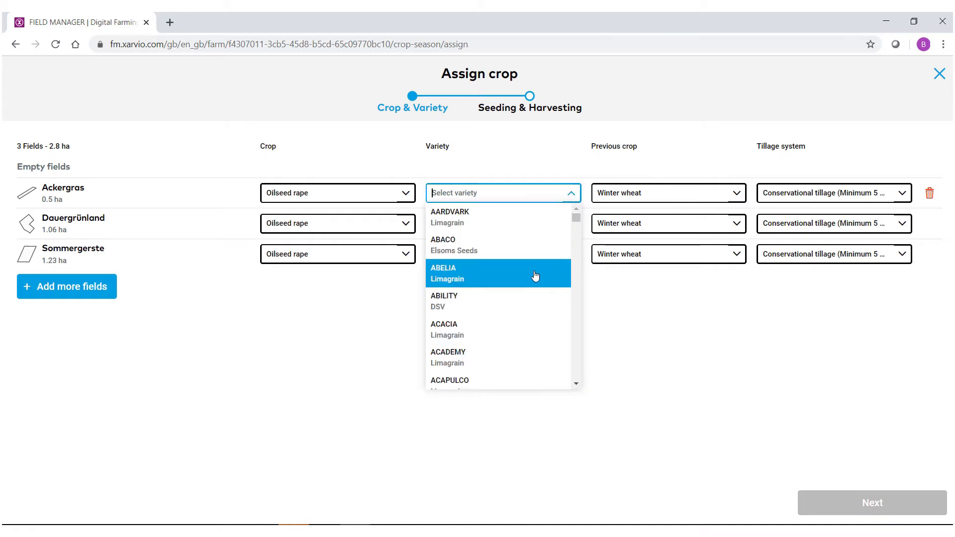
scroll(down, 3)
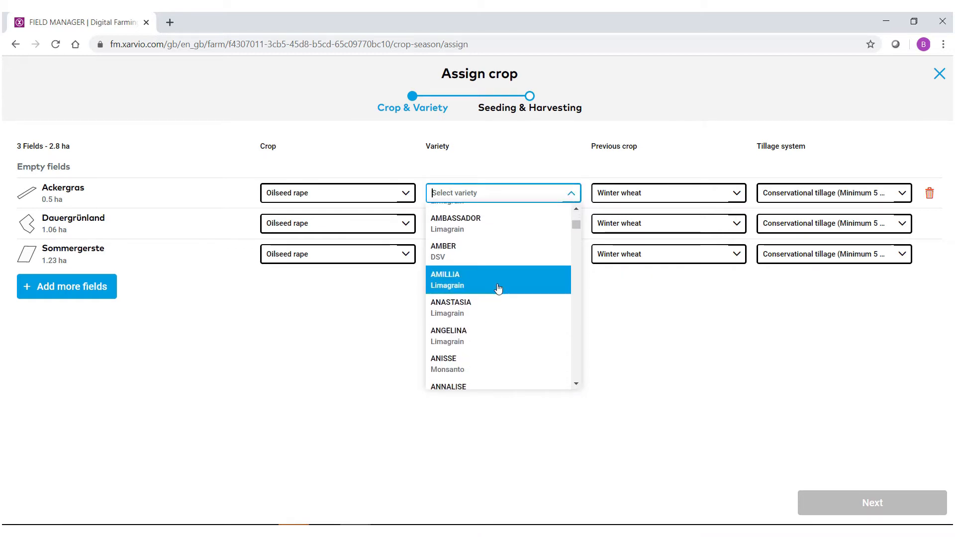
scroll(down, 3)
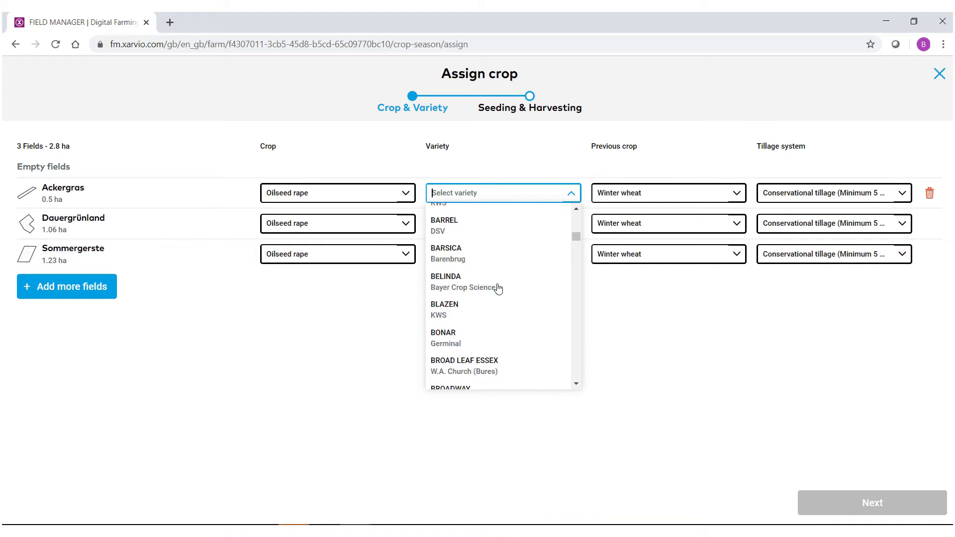
scroll(down, 3)
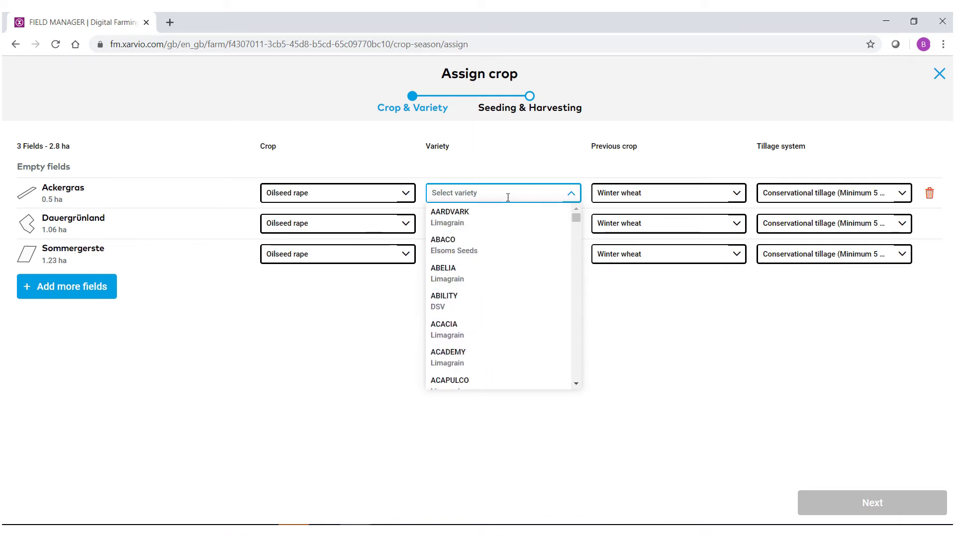
text(dodg)
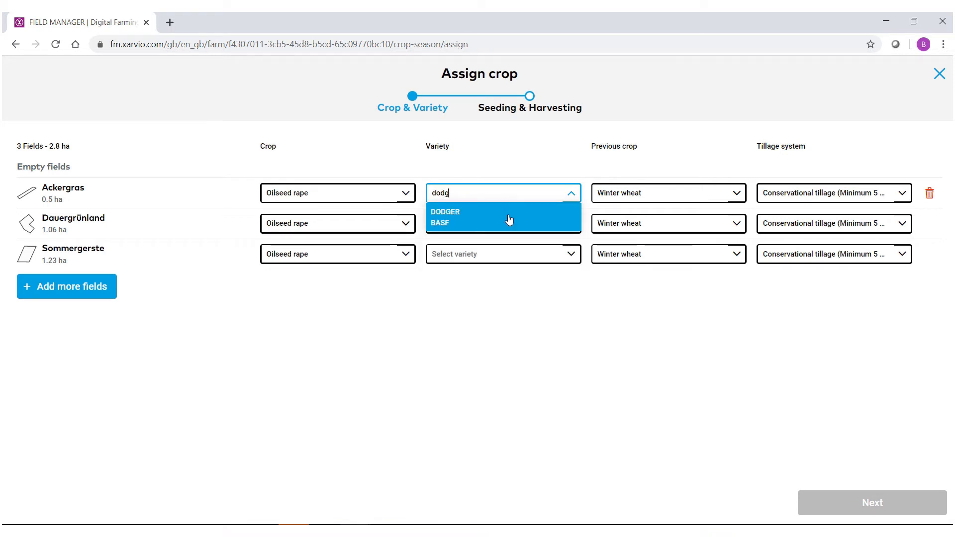
click(444, 211)
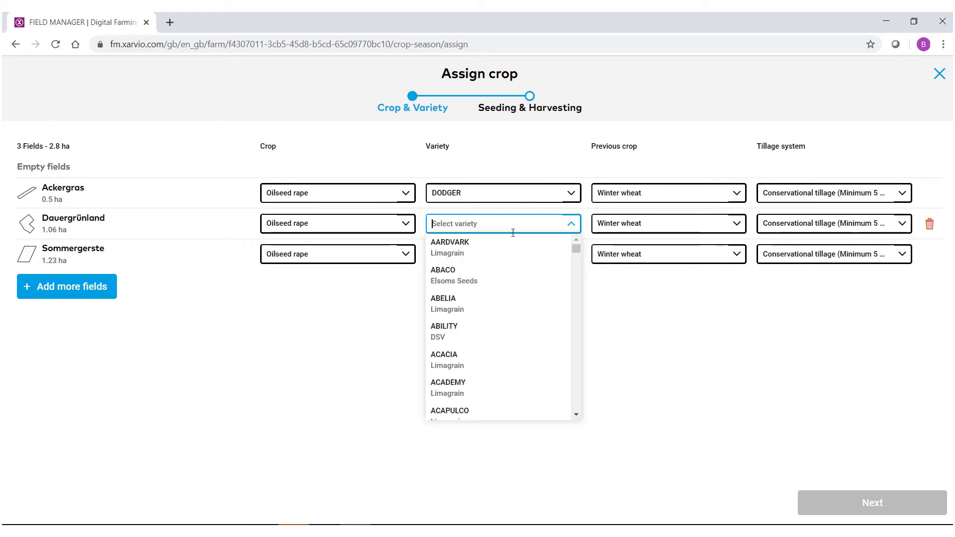
Assign the INV1020 variety to Sommergerste by searching 'inv'
text(inv)
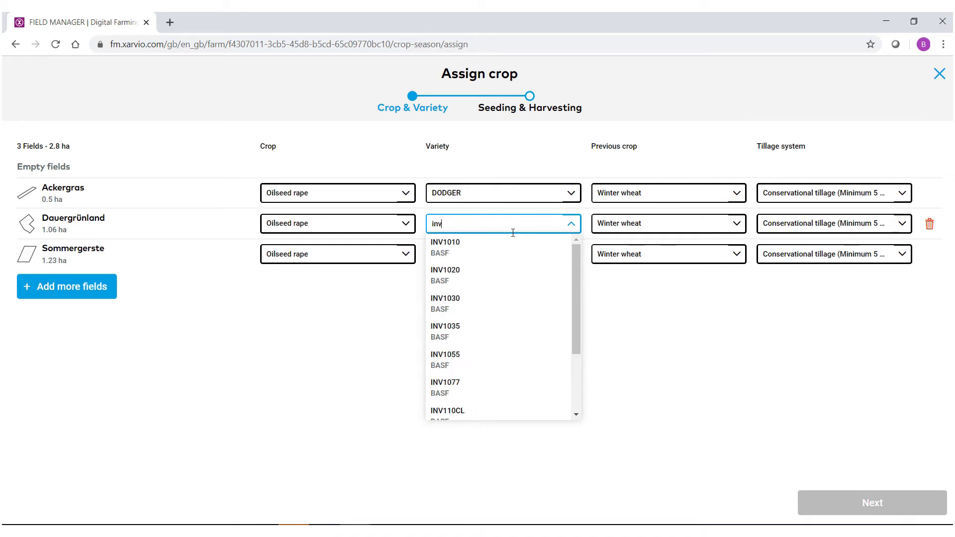
click(445, 276)
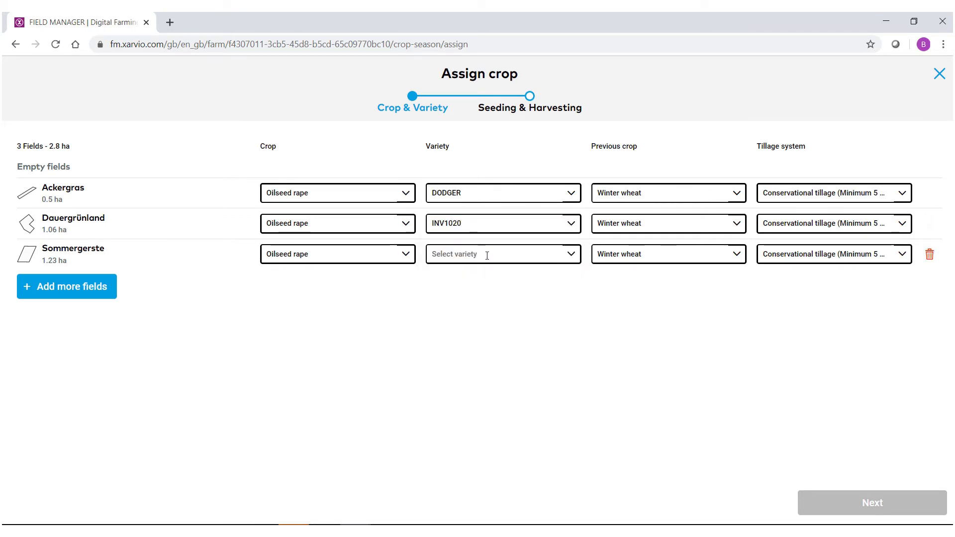
text(inv)
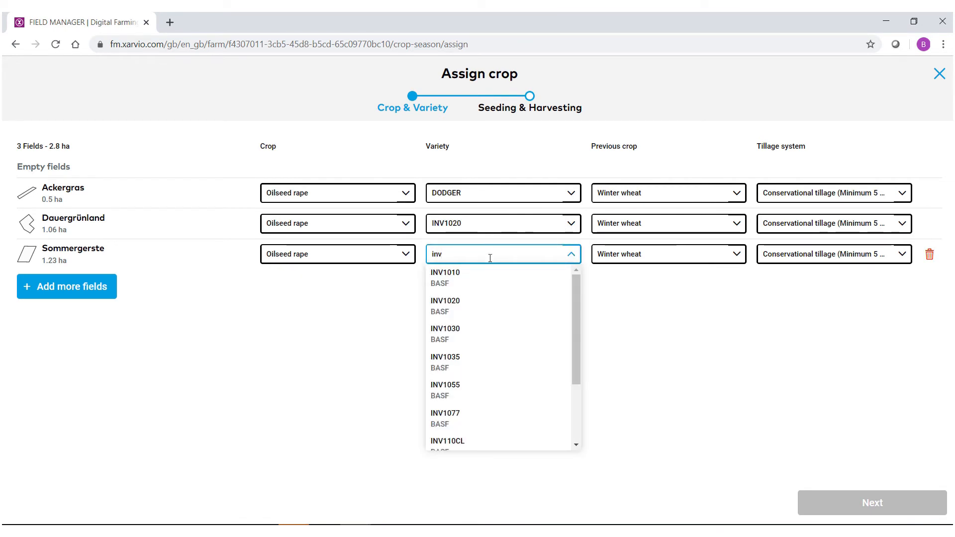
click(444, 300)
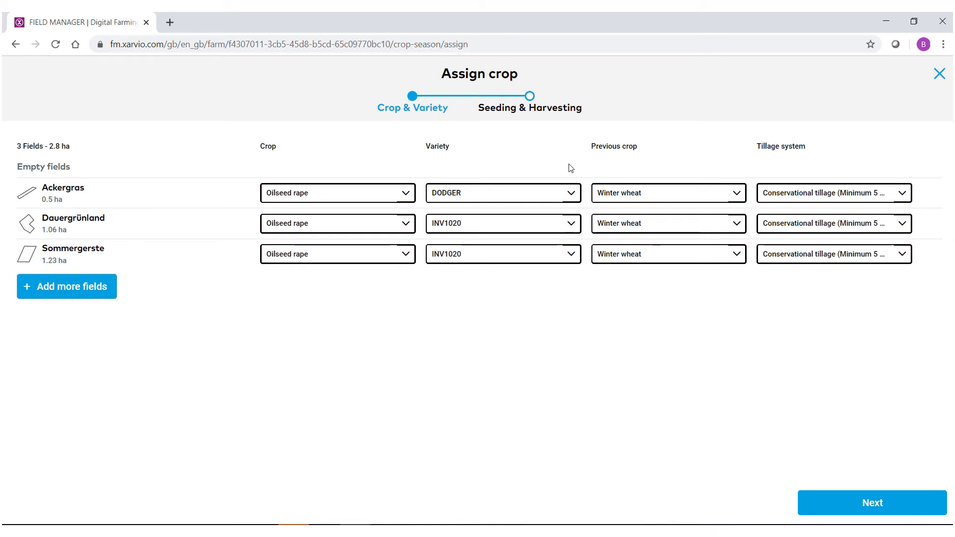
mouse_move(617, 168)
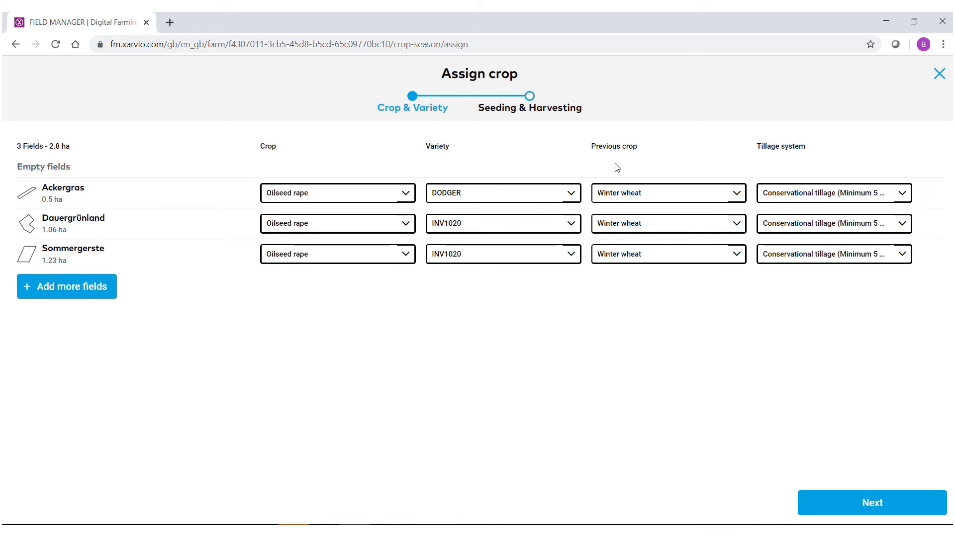
Set previous crop to Spring barley for Ackergras and Other pre-crop for Dauergrünland
click(667, 193)
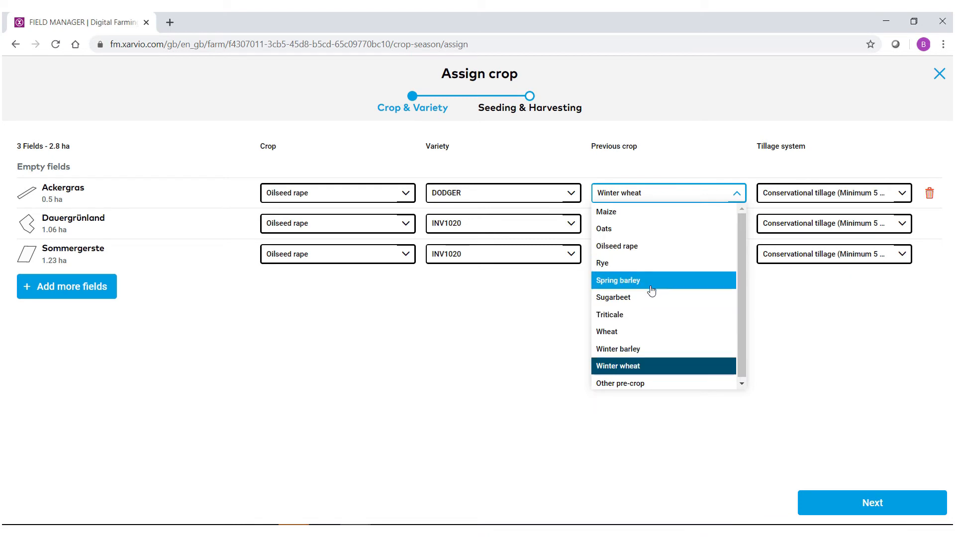
click(618, 281)
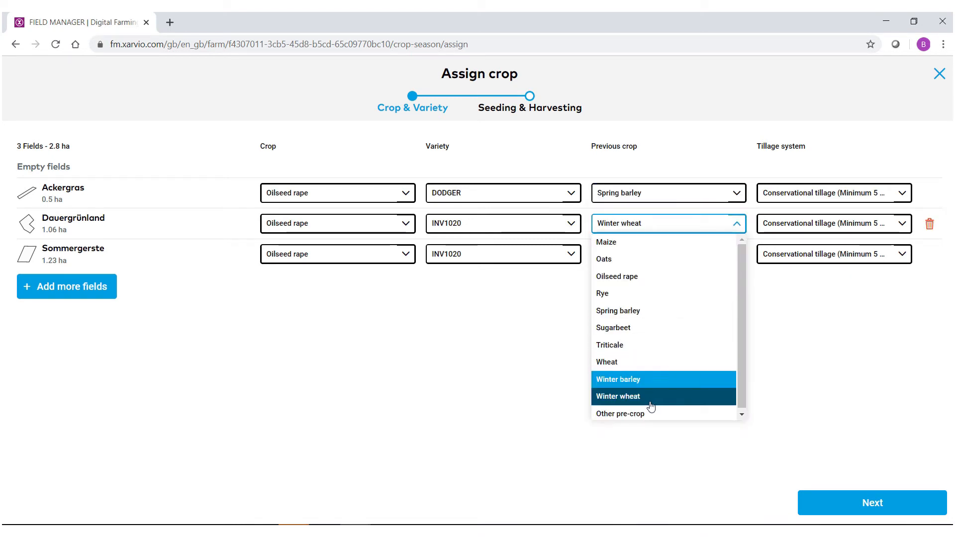
click(620, 413)
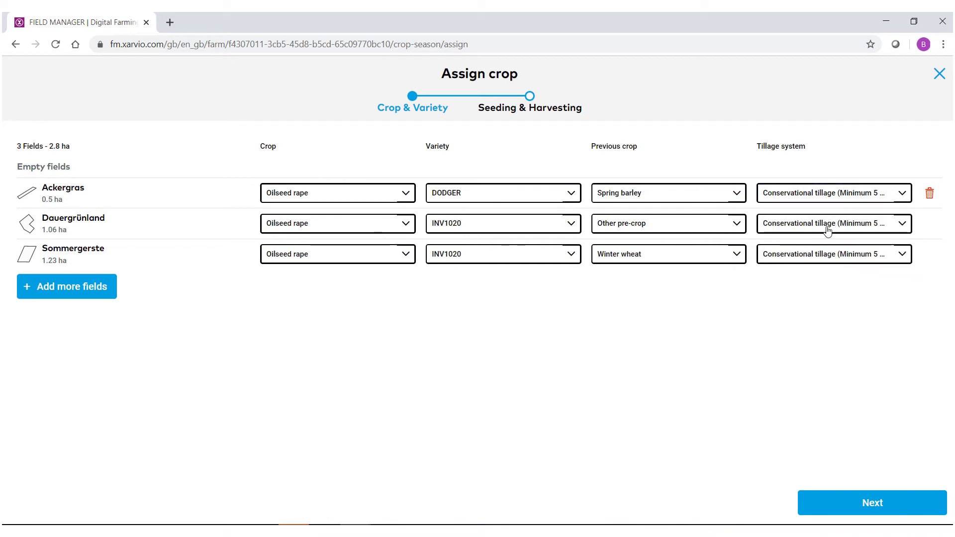
mouse_move(685, 408)
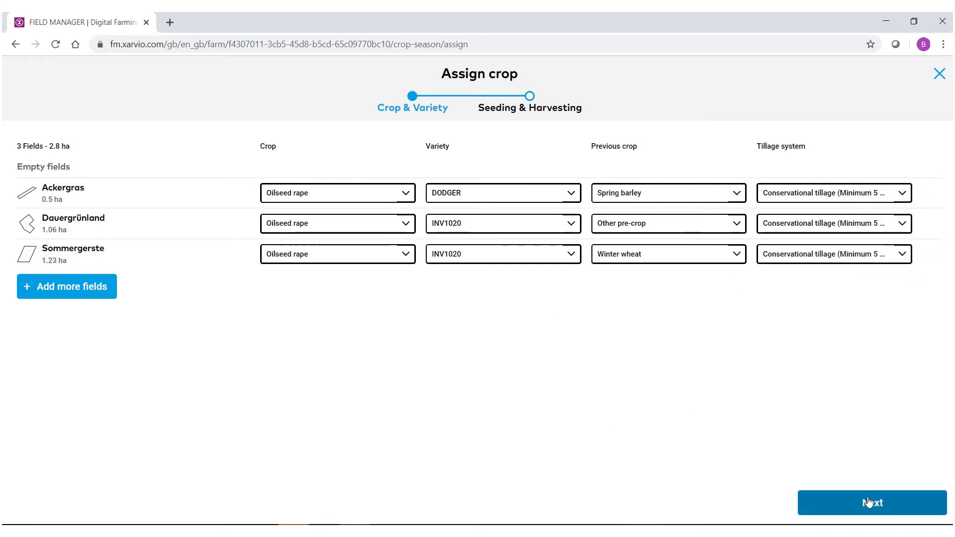
Advance to the Seeding & Harvesting step, showing 01.09.2019 seeding and 4 t/ha defaults
click(872, 502)
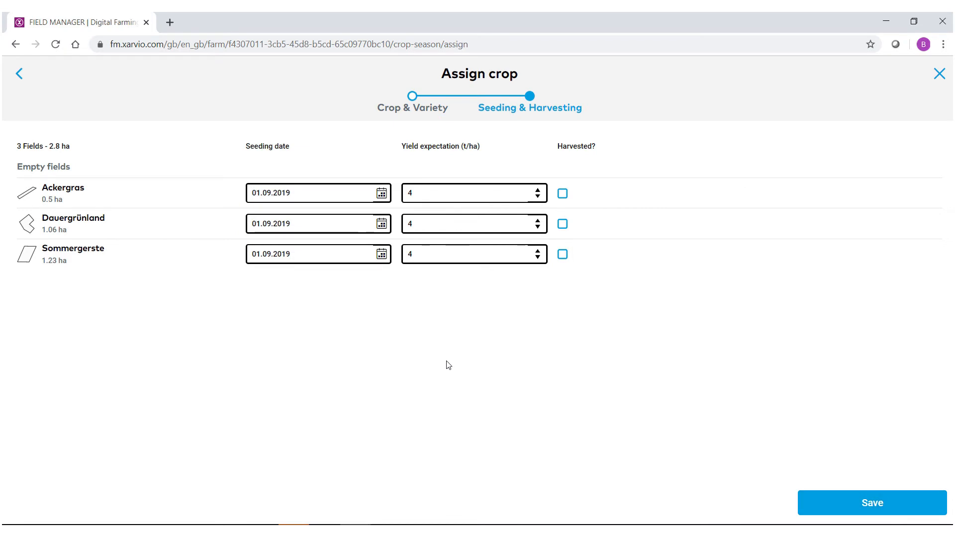
mouse_move(264, 148)
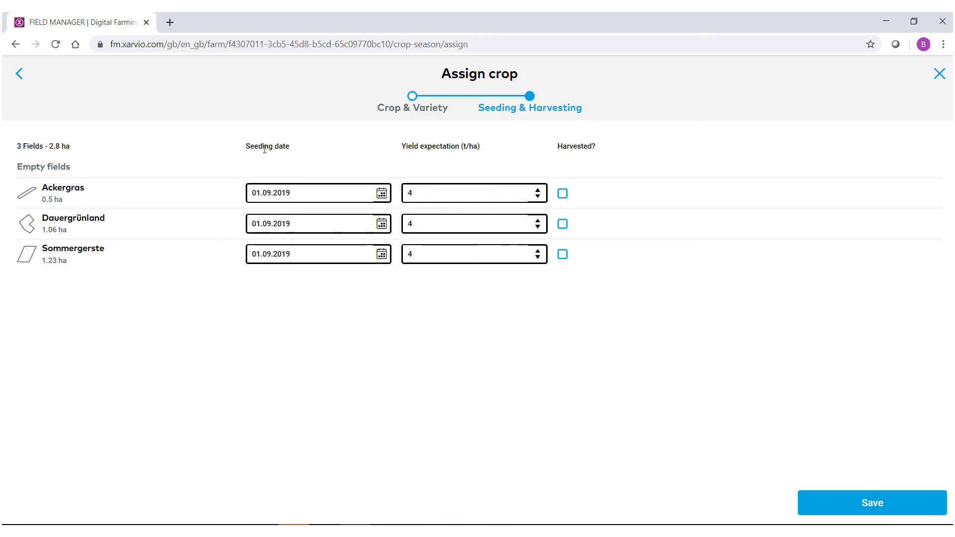
mouse_move(273, 157)
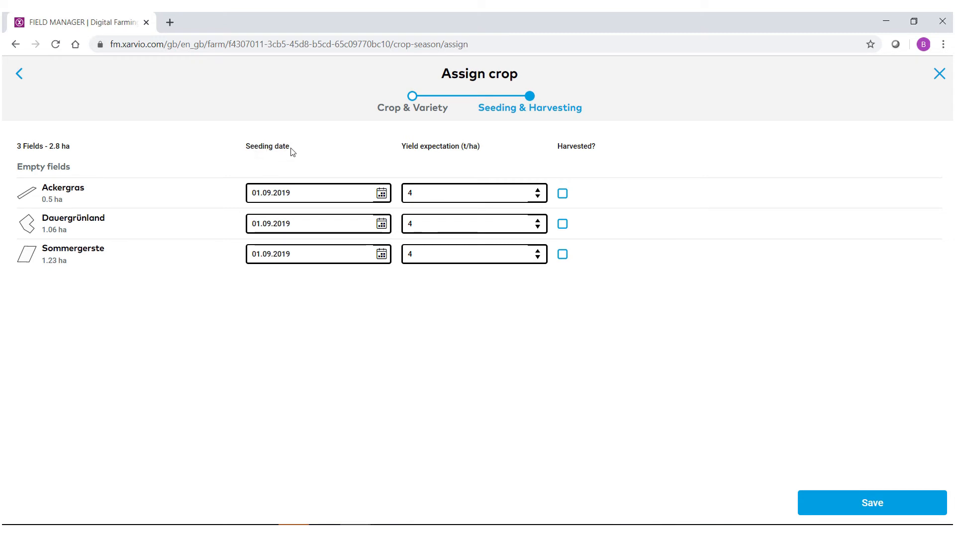
double_click(267, 146)
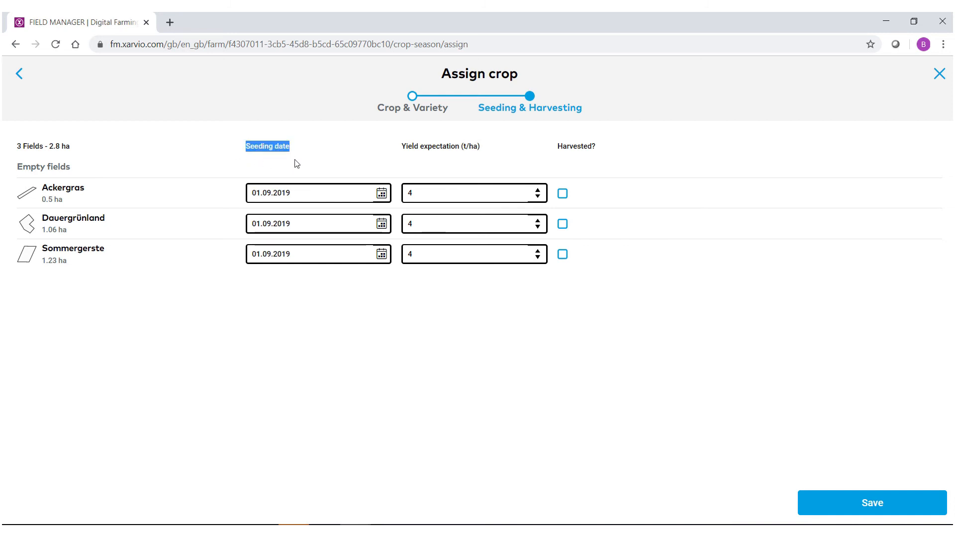
Set Ackergras's seeding date to 02.03.2020 via the calendar
click(381, 193)
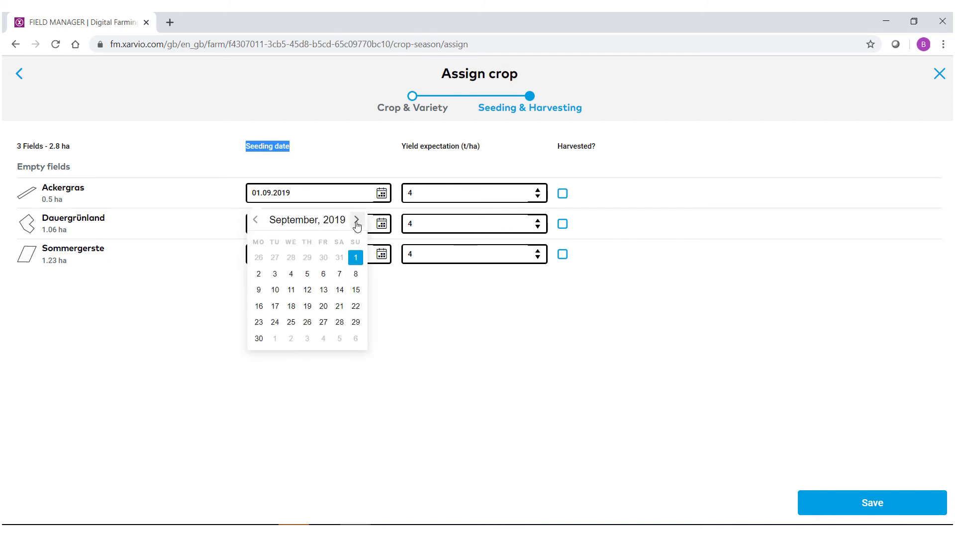
click(356, 220)
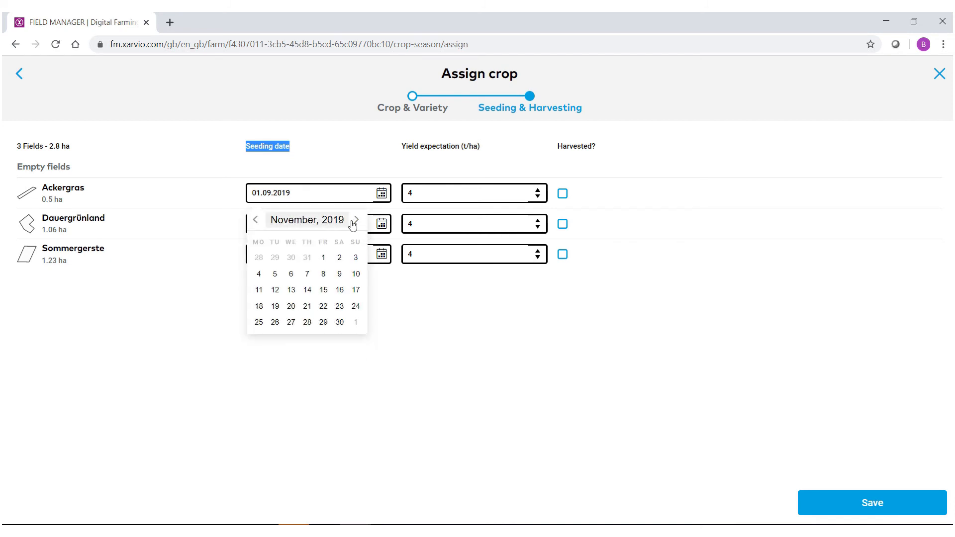
click(356, 220)
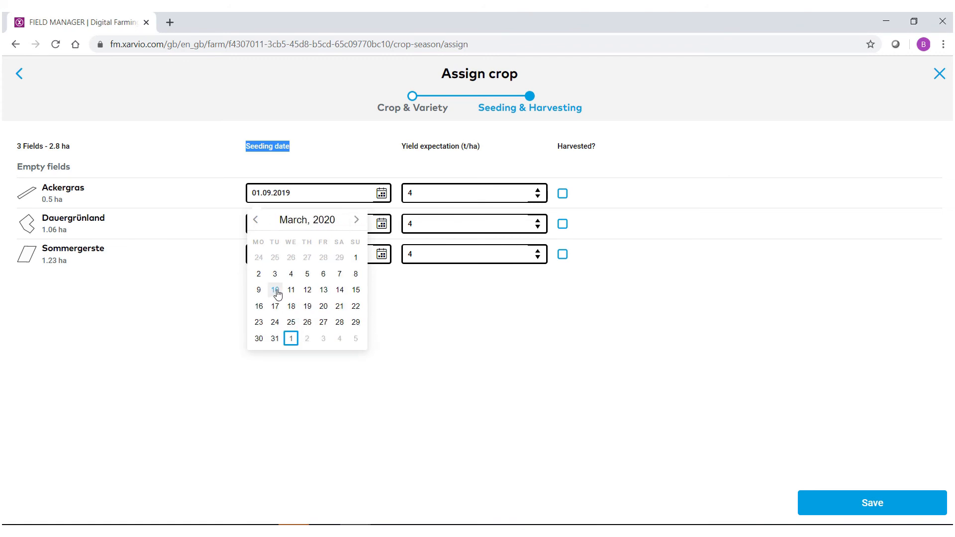
click(258, 274)
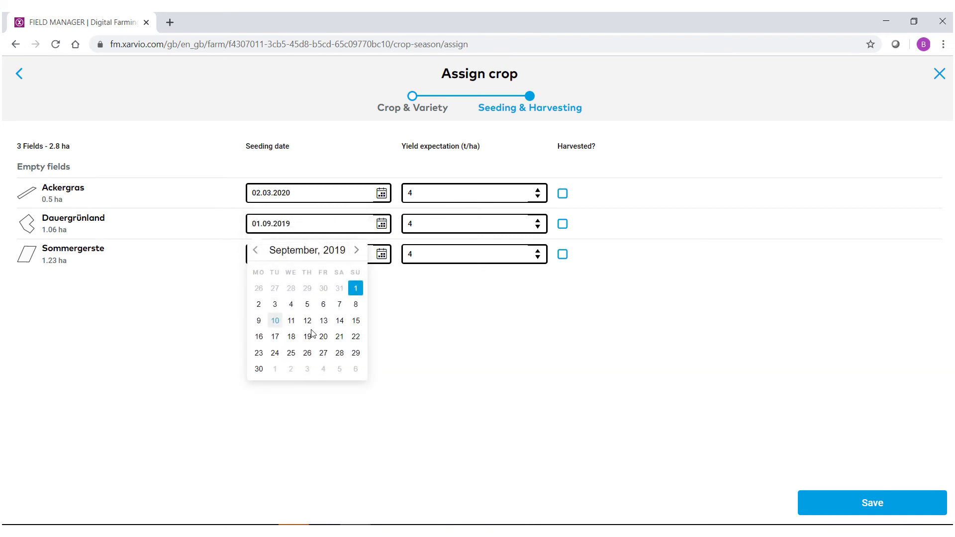
Set seeding dates 19.09.2019 for Dauergrünland and 27.09.2019 for Sommergerste
click(307, 336)
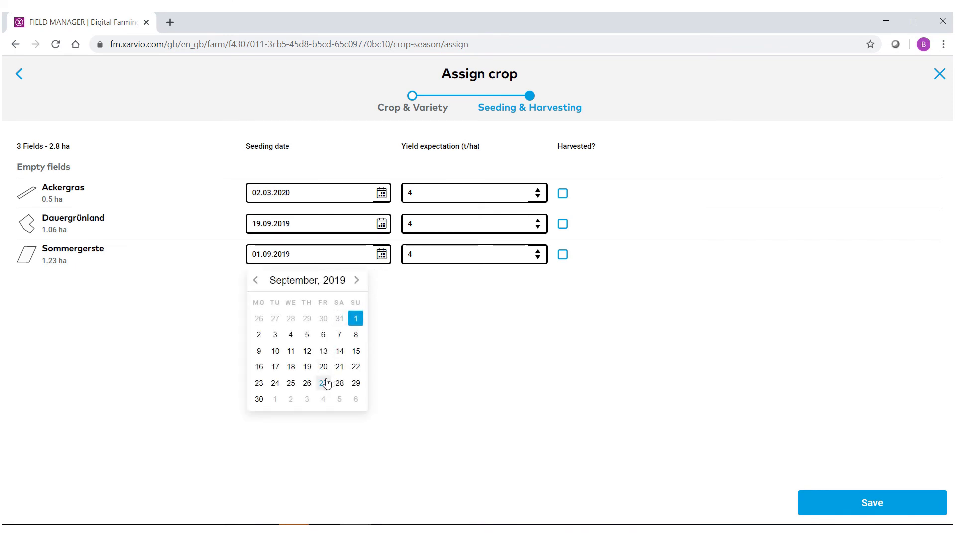
click(323, 383)
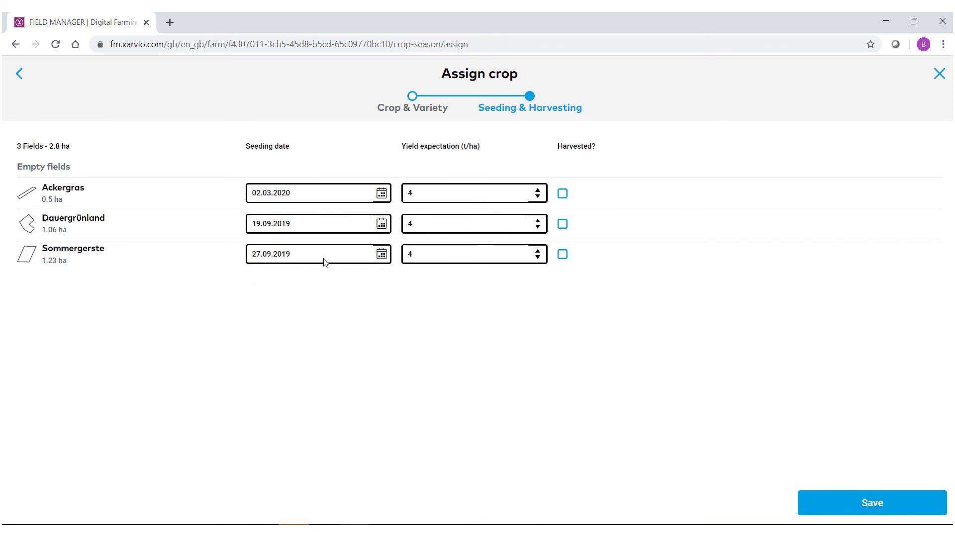
mouse_move(311, 249)
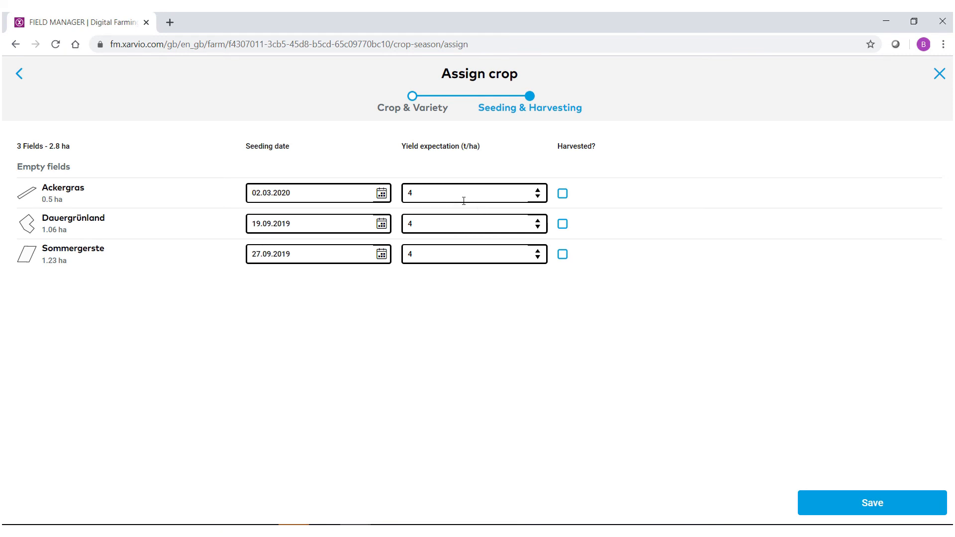
mouse_move(463, 263)
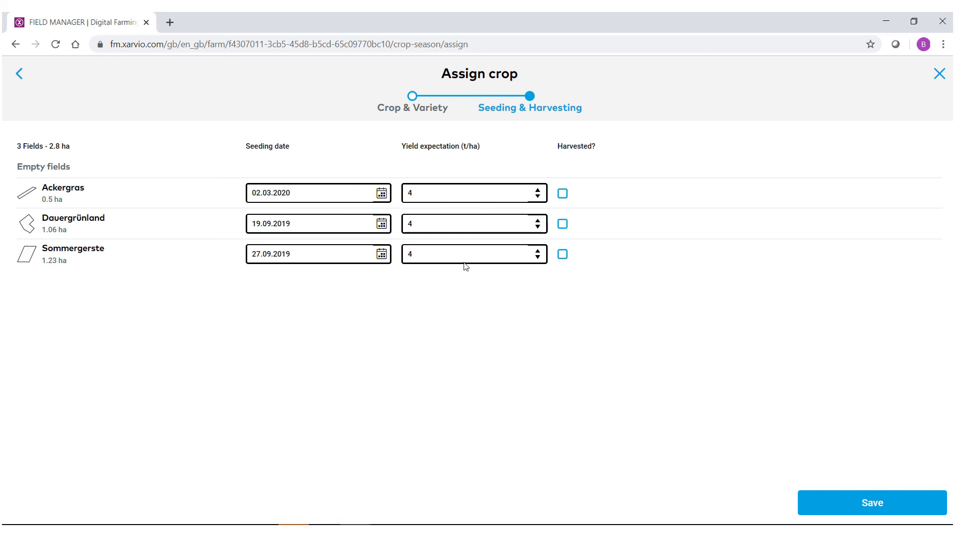
Toggle Ackergras's Harvested mark on and off, then save the crop seasons for all three fields
click(561, 193)
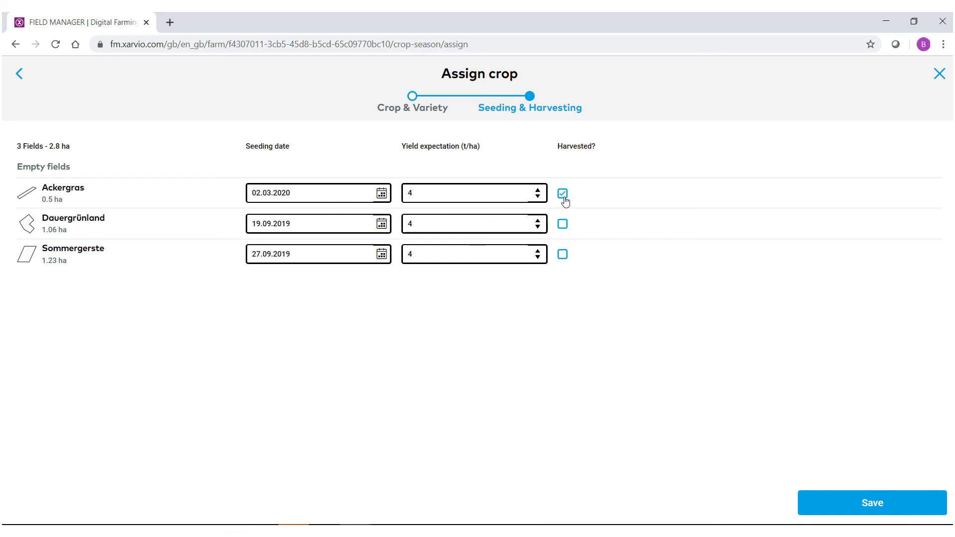
click(562, 193)
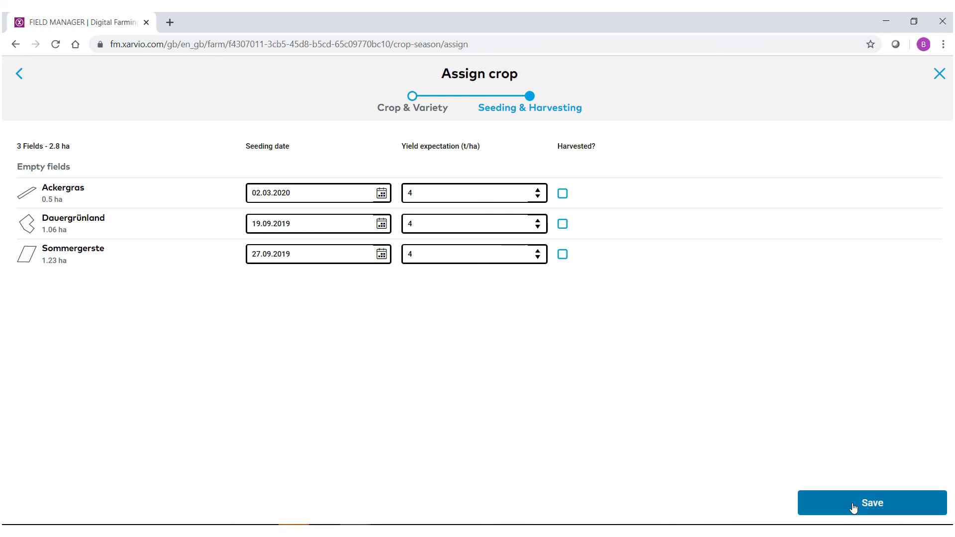
click(871, 503)
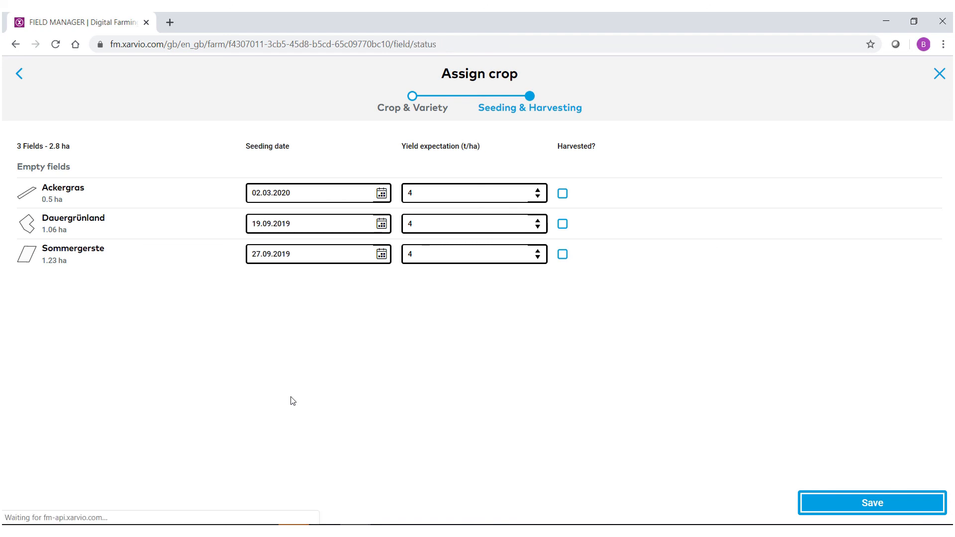
click(872, 502)
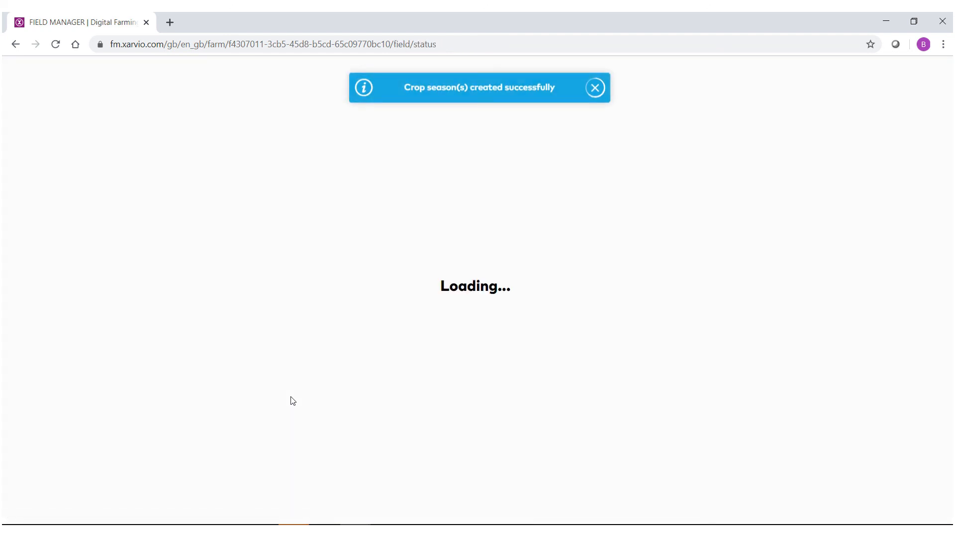